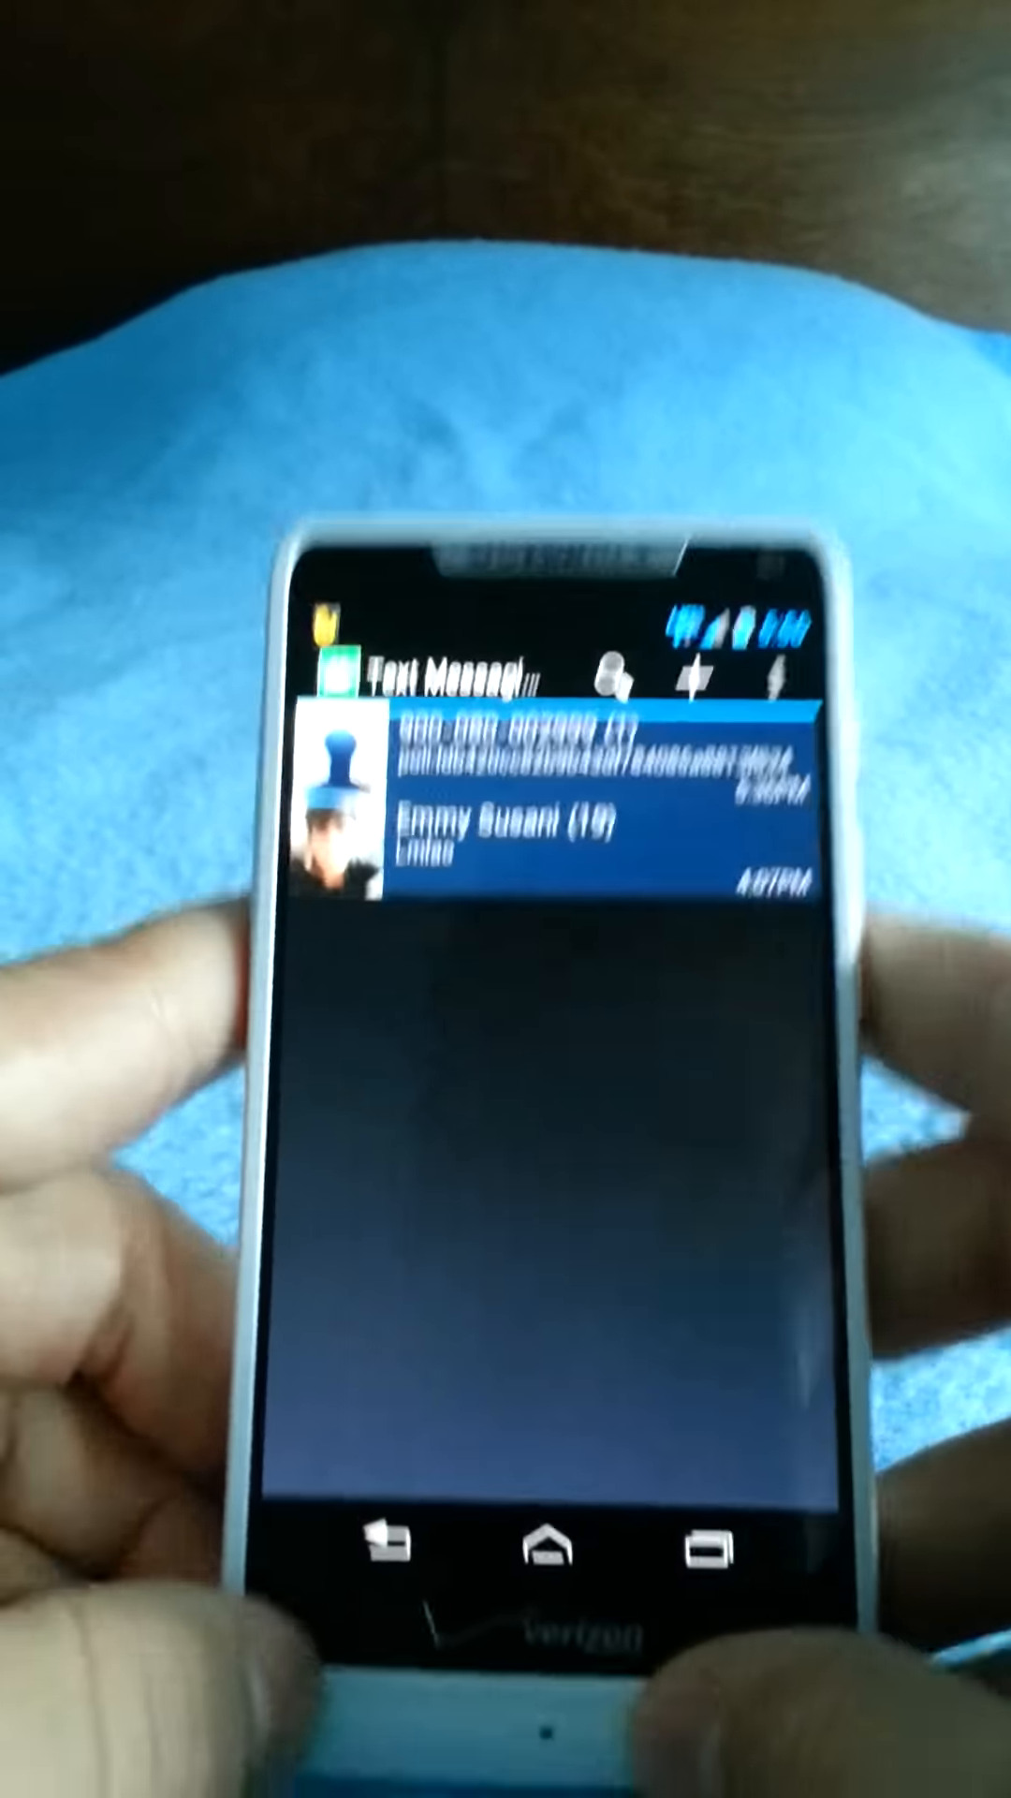
Step: Return from the Text Messaging conversation list to the Android home screen via the Home button
click(547, 1546)
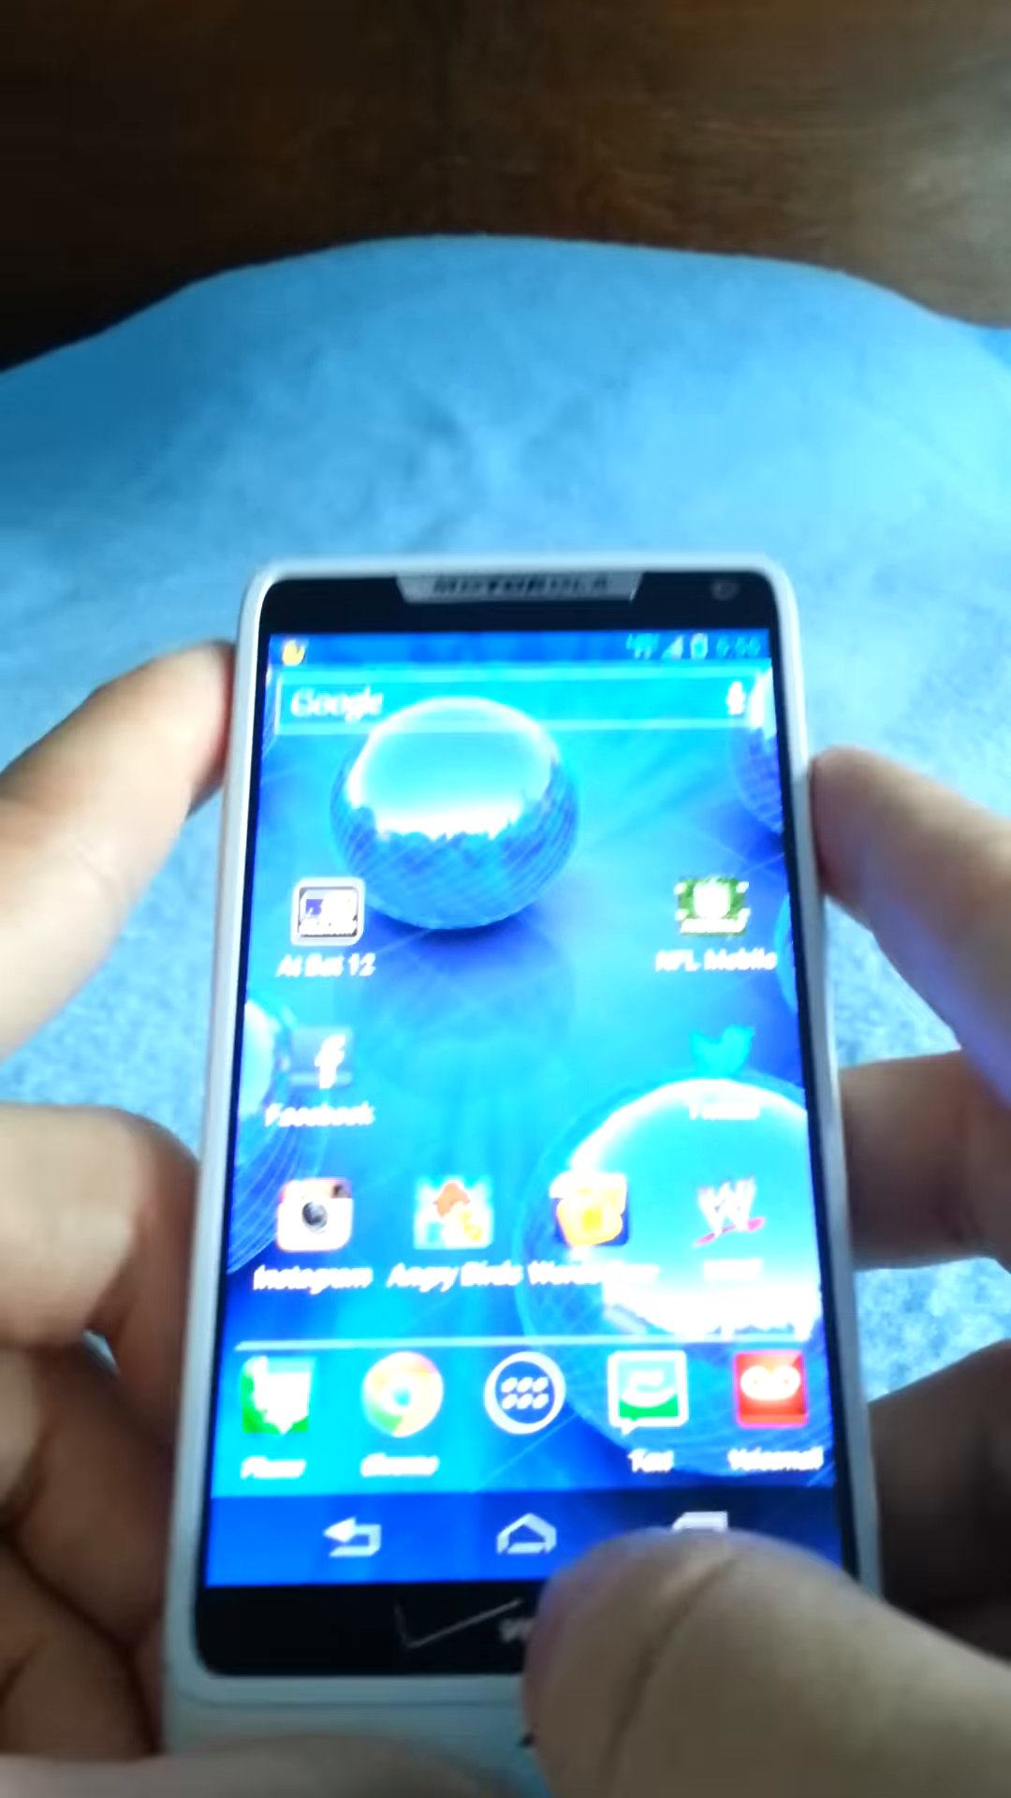